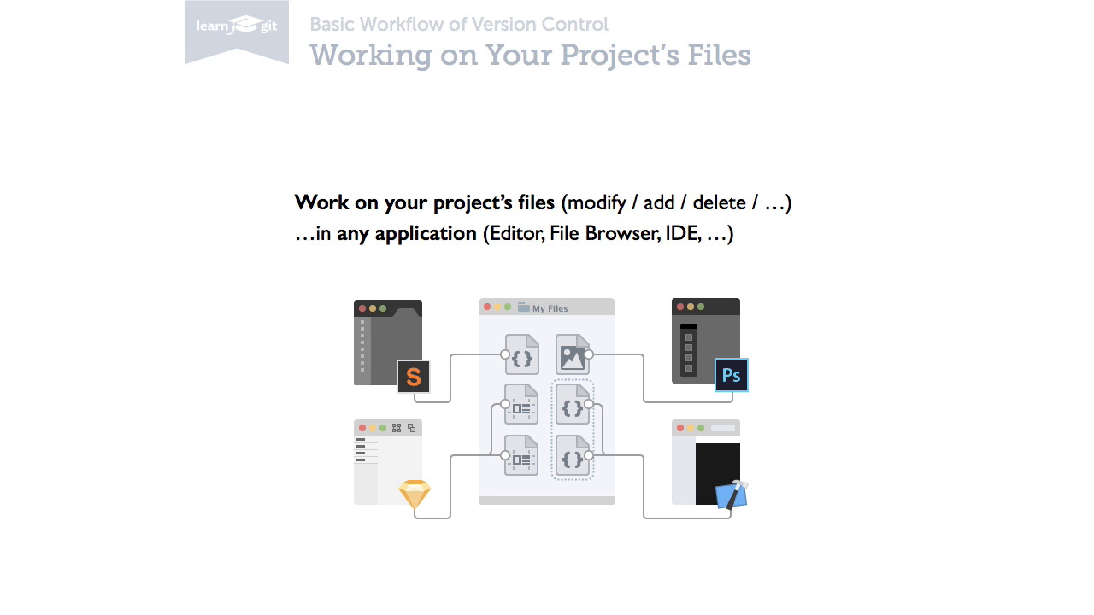
# Step: Advance past 'Overview of Your Changes' to the 'Adding Changes to the Next Commit' slide
pyautogui.press('Right')
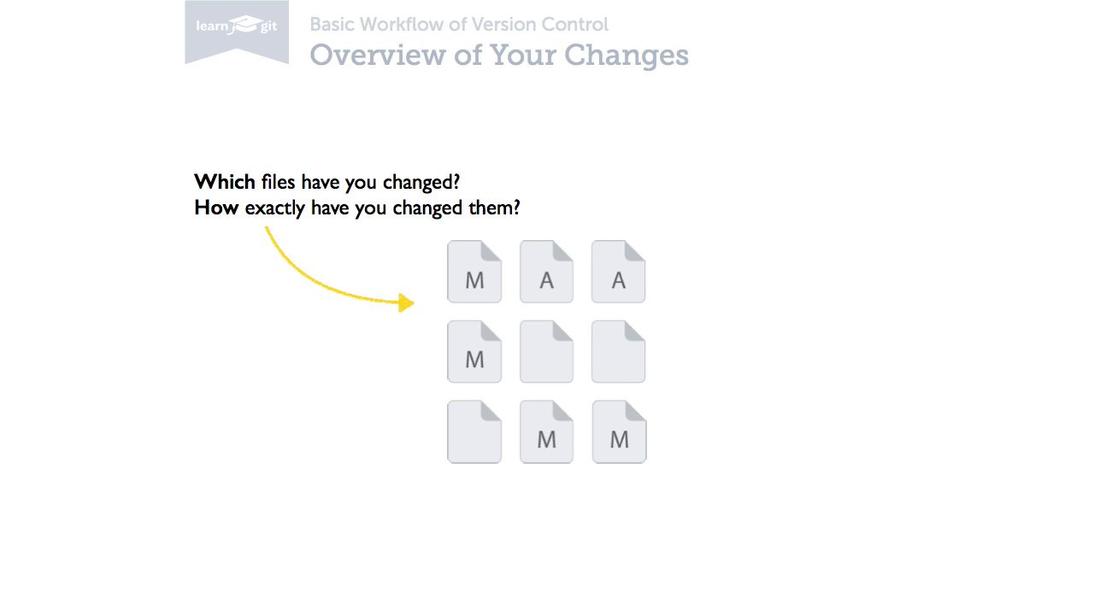
pyautogui.press('Right')
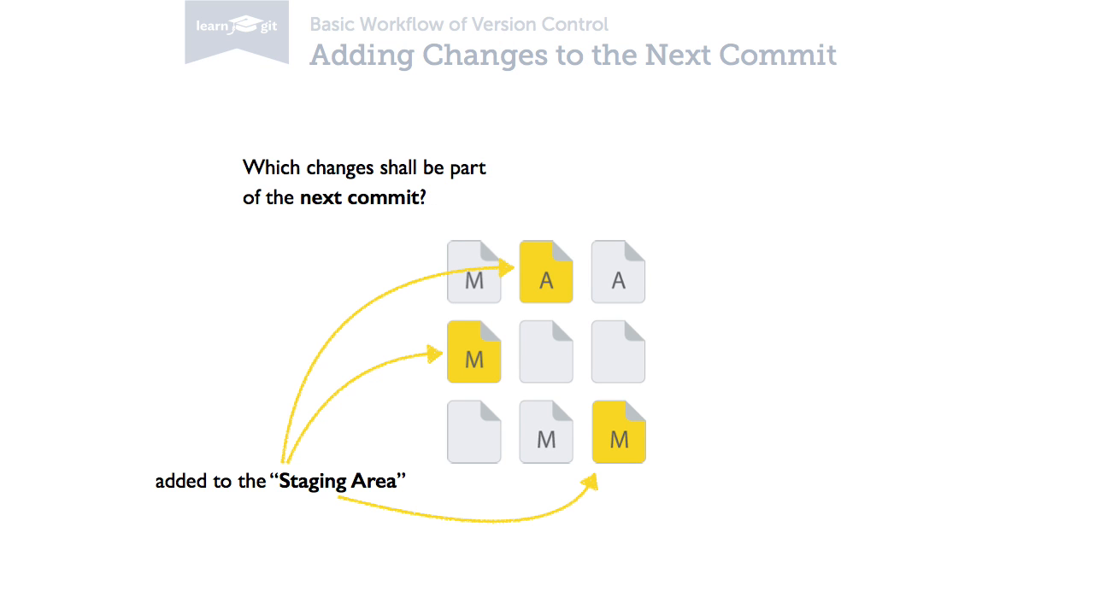